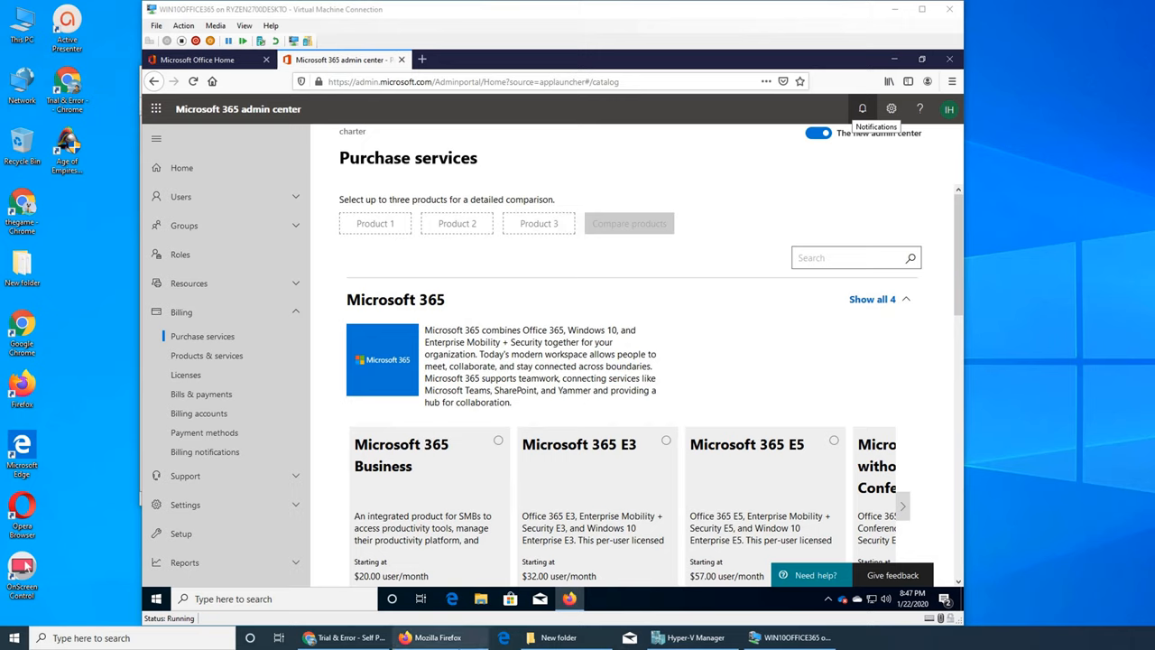
mouse_move(849, 365)
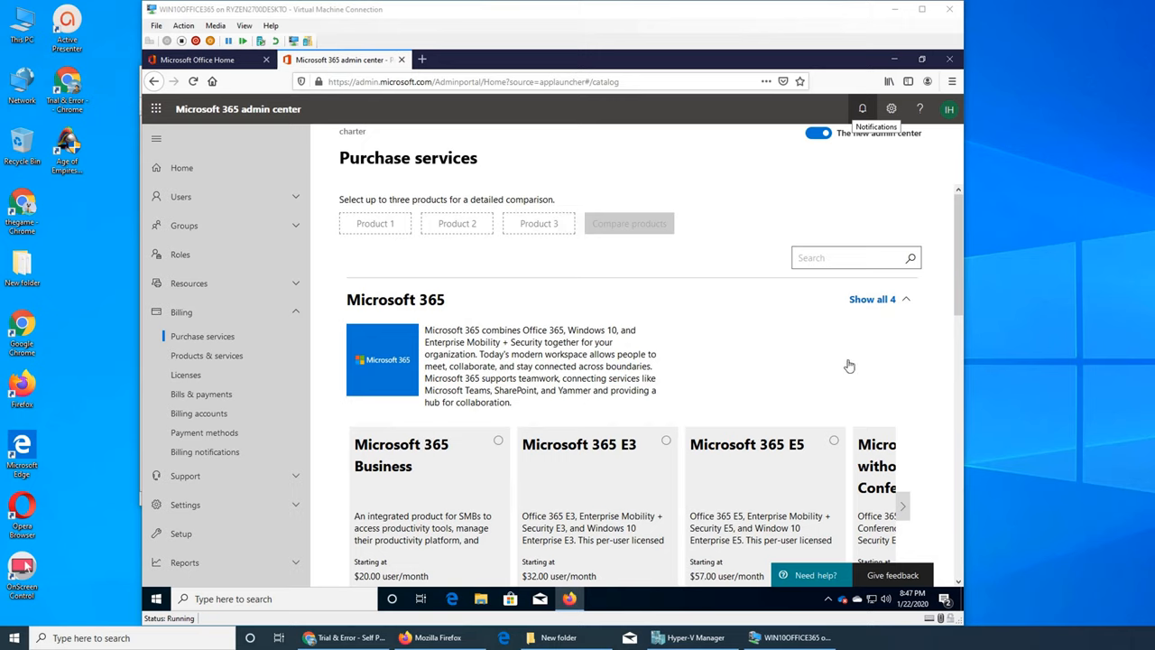
mouse_move(793, 372)
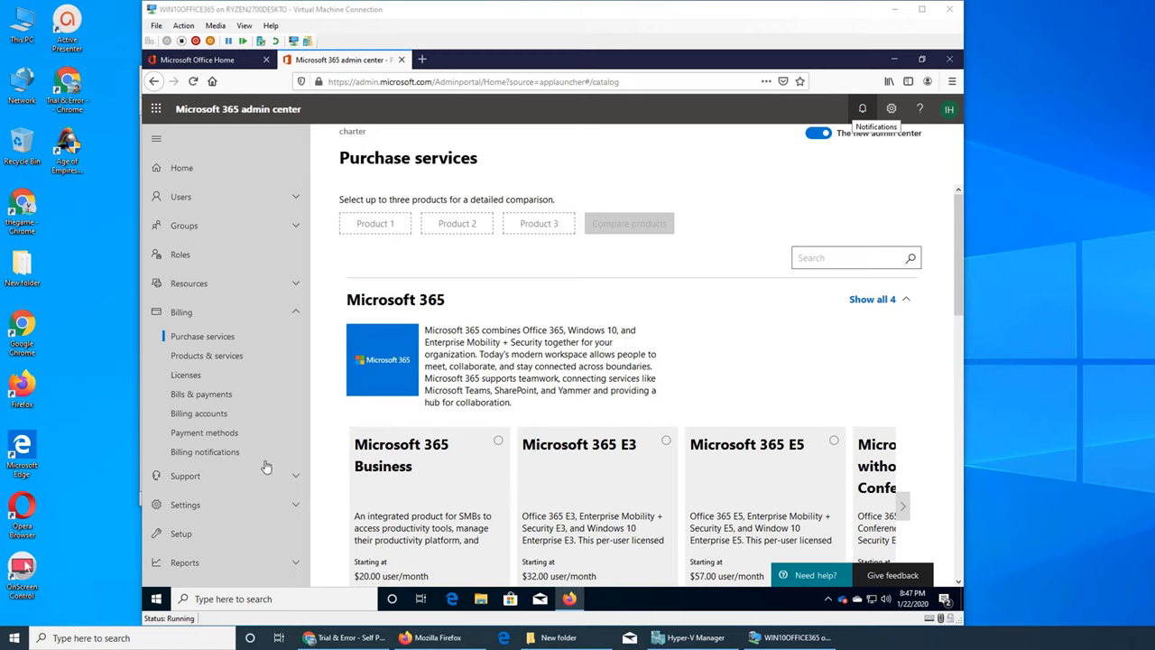
mouse_move(520, 504)
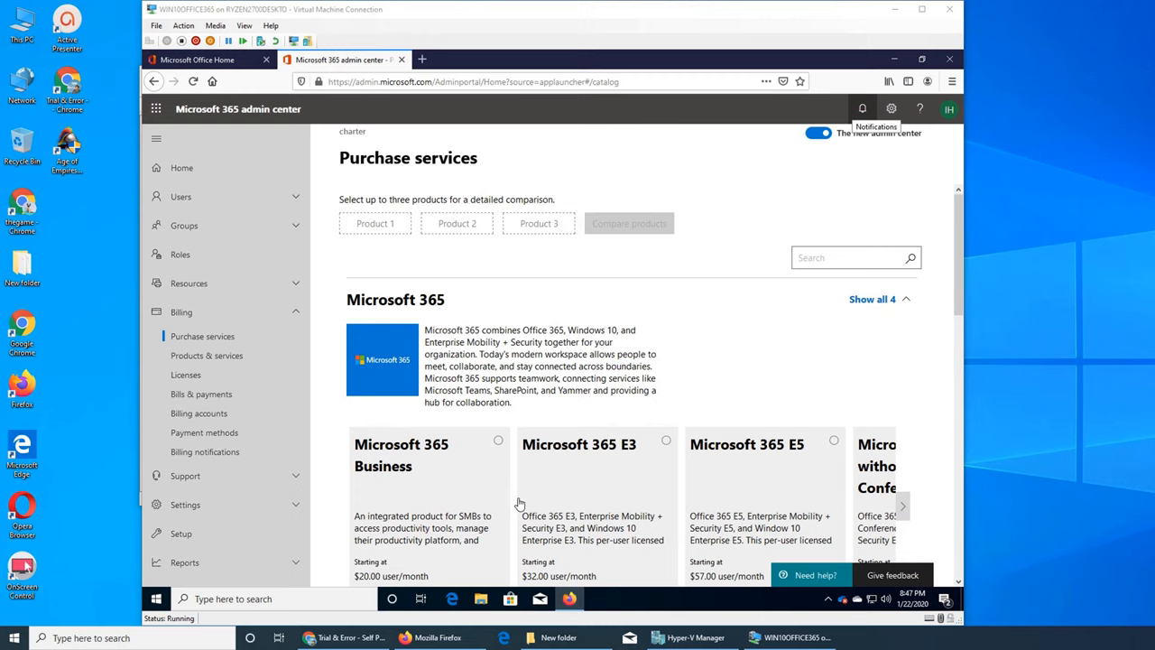
Step: Expand Support in the left navigation to reveal its service request options
click(184, 476)
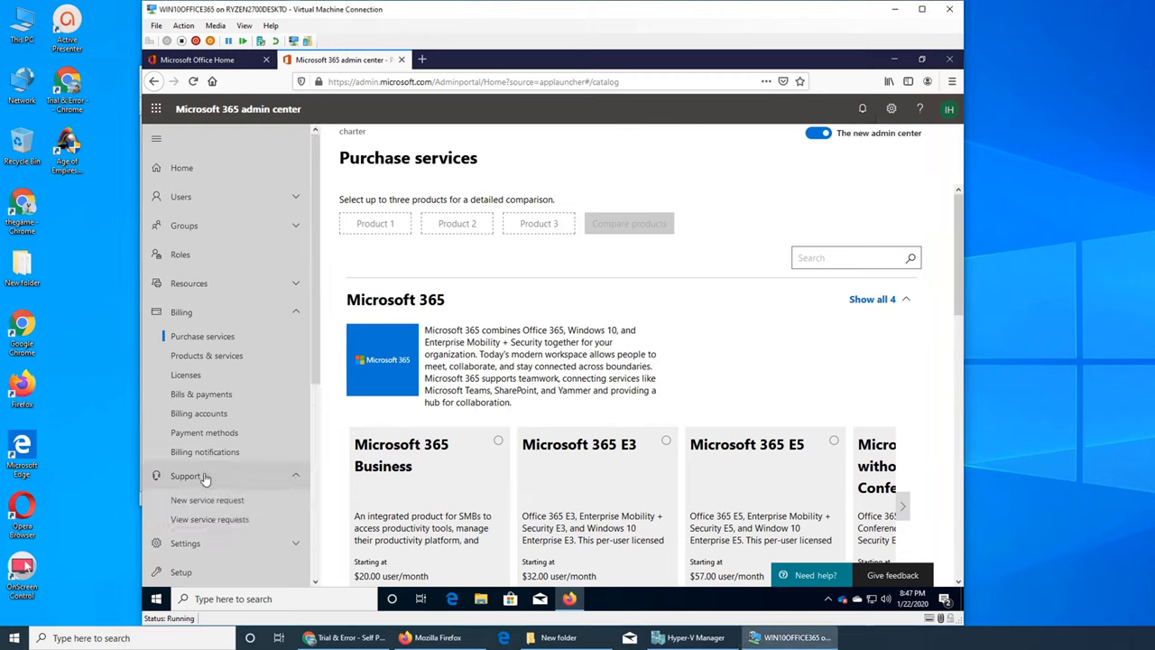
scroll(down, 3)
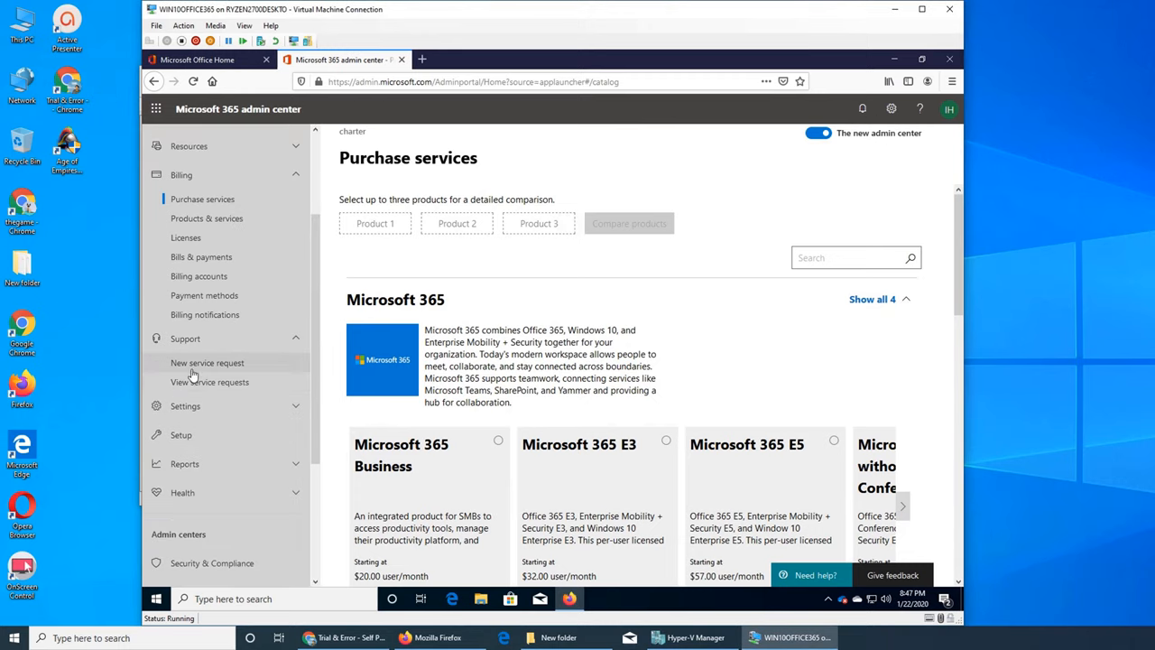
mouse_move(816, 585)
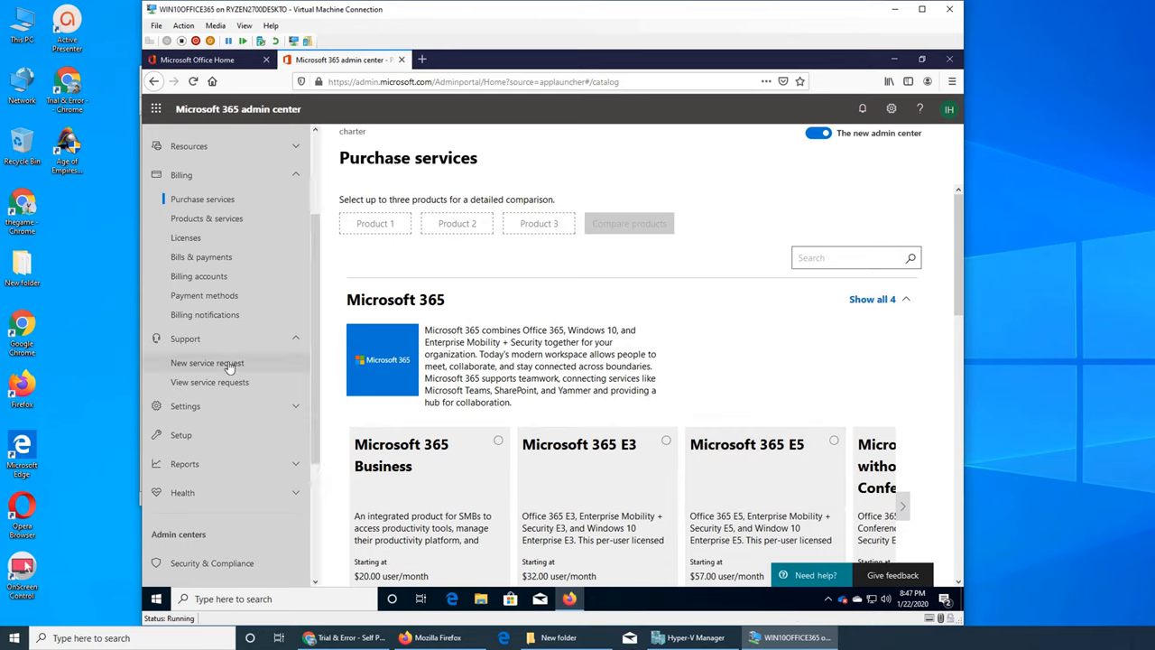
Step: Start a new service request, search 'exchange' and choose 'Migrate mailboxes to Exchange Online'
click(812, 574)
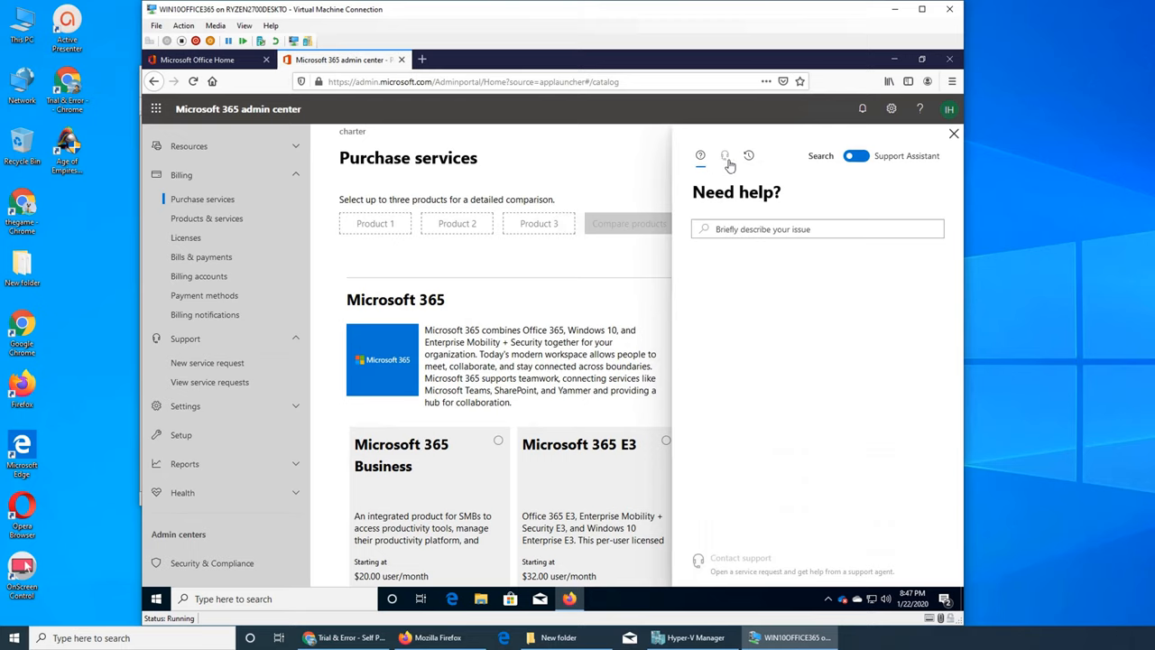
mouse_move(733, 231)
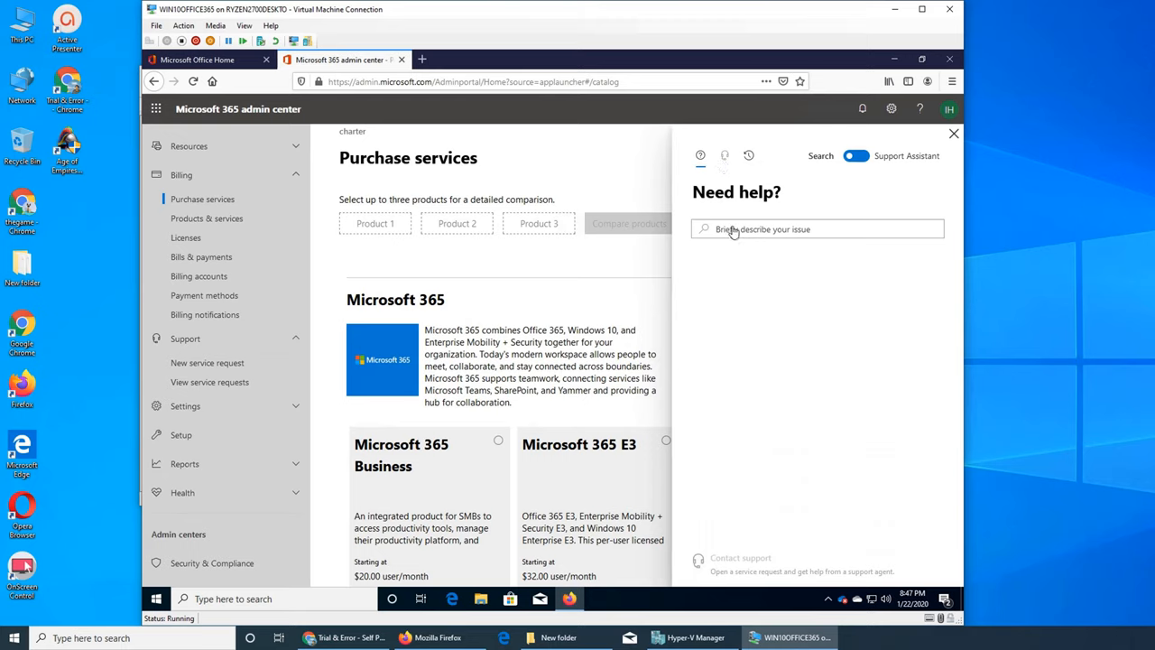
click(816, 227)
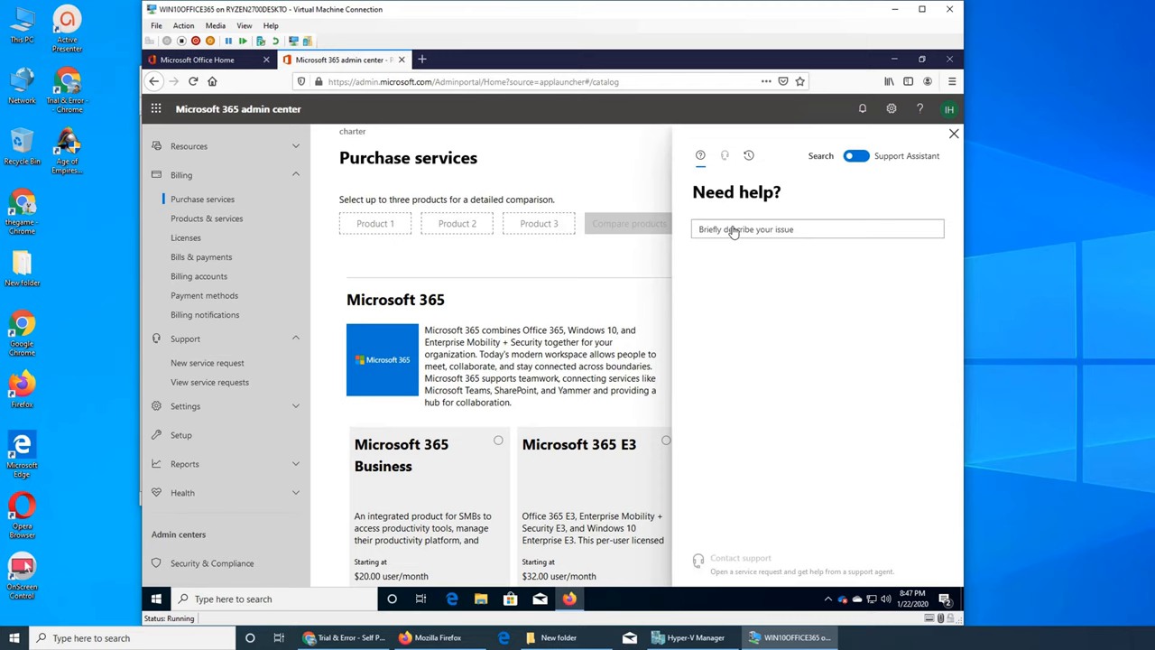
text(exchange)
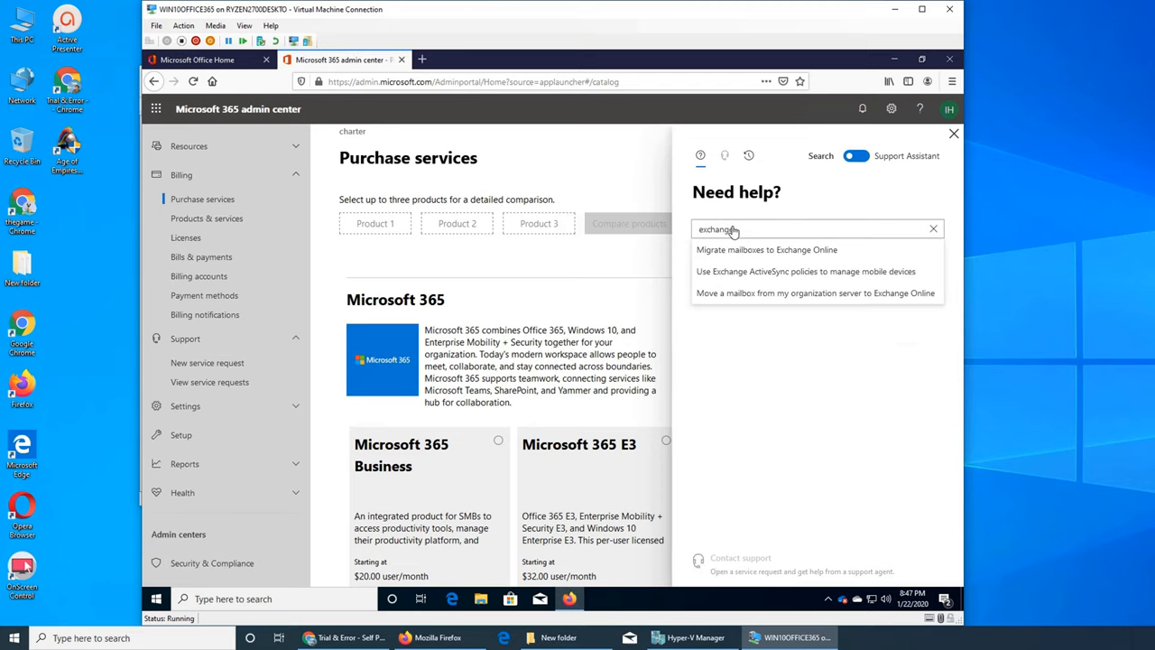
click(766, 249)
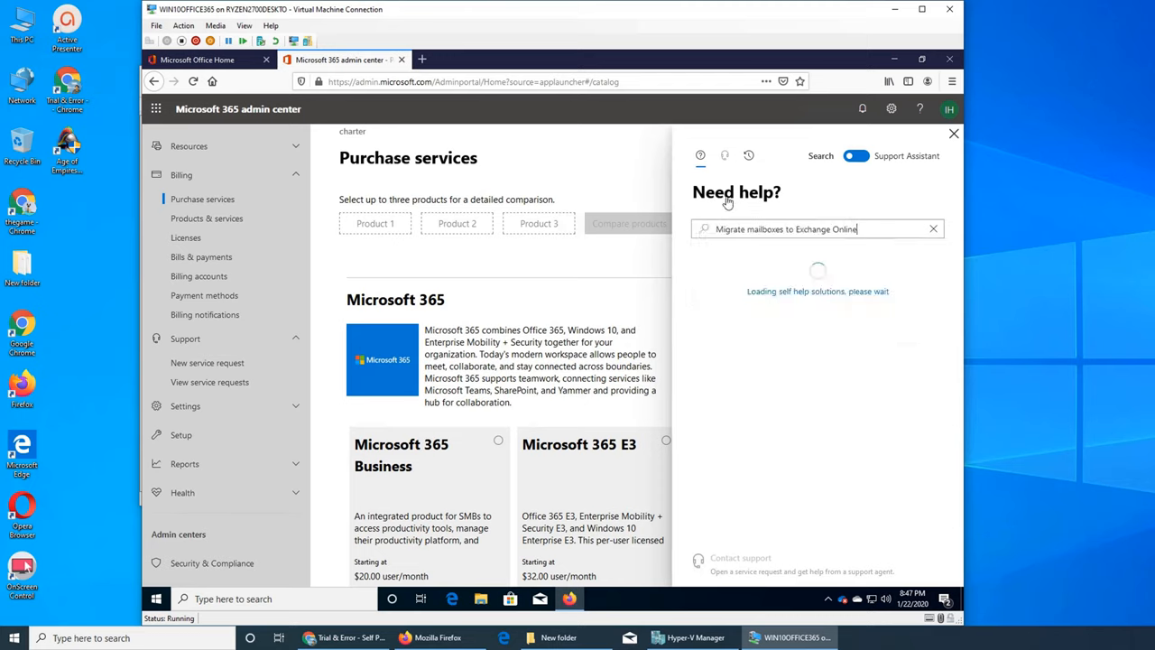
mouse_move(726, 155)
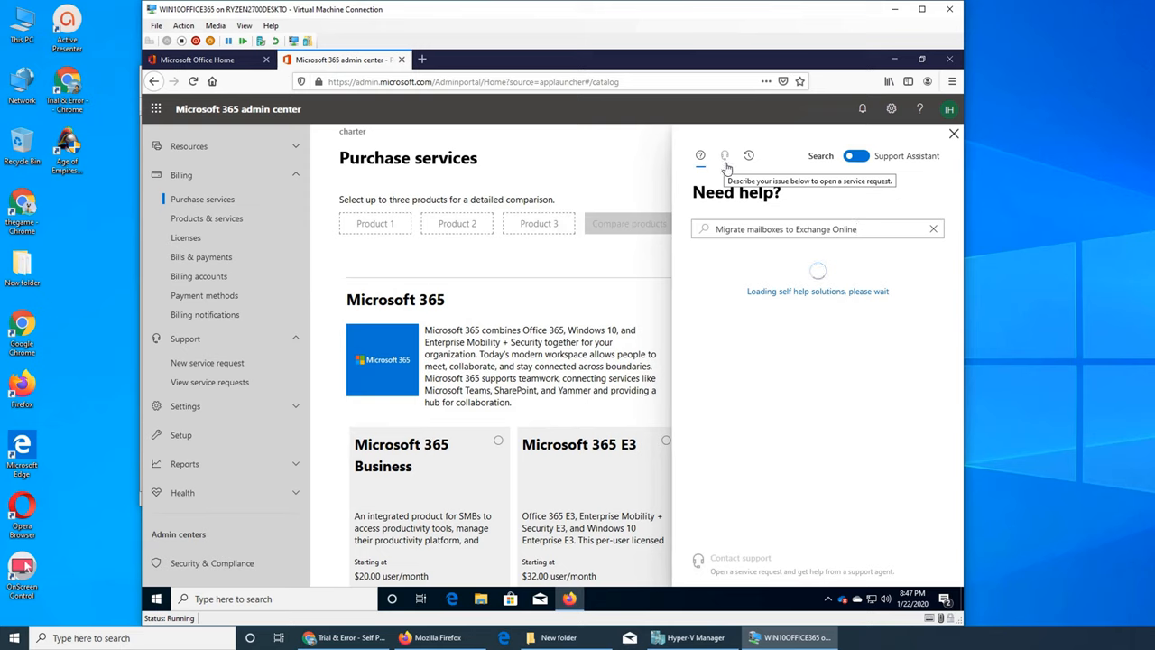
Step: Review the prefilled Contact support form for mailbox migration, then close the help pane
click(725, 155)
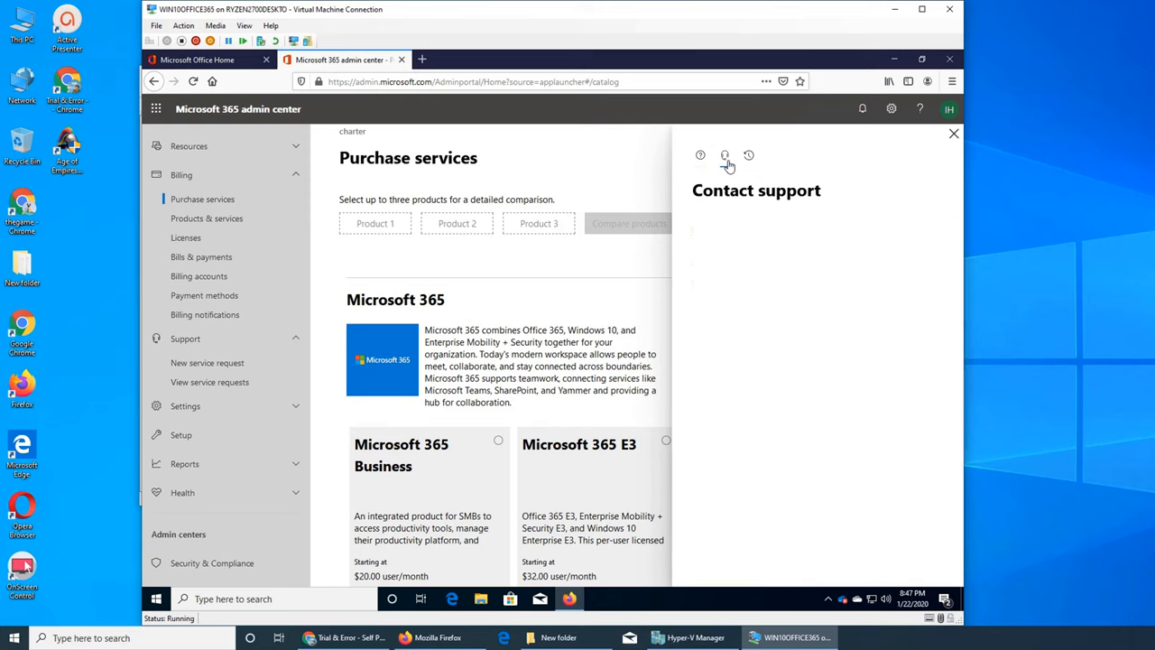
click(725, 155)
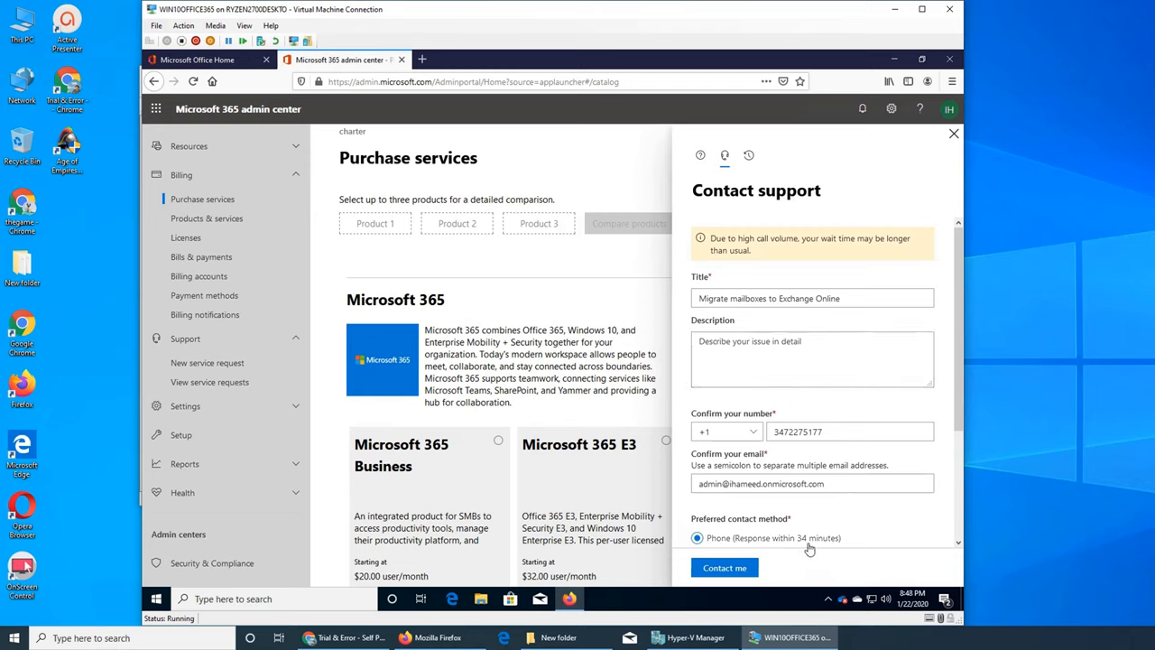
mouse_move(801, 549)
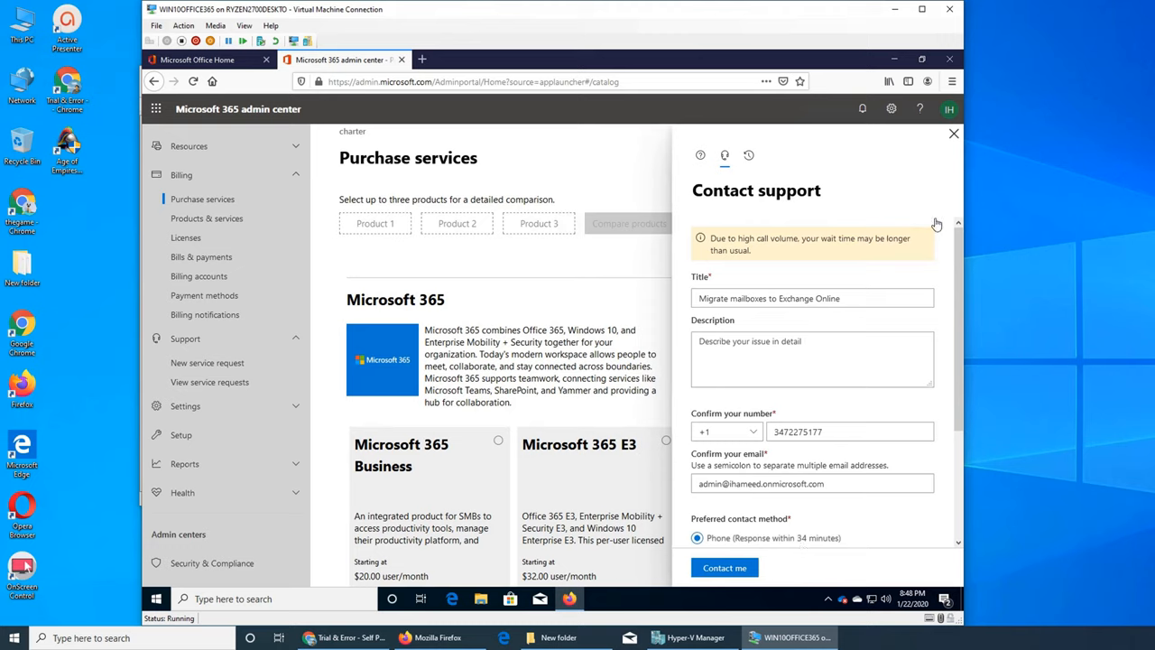
click(953, 134)
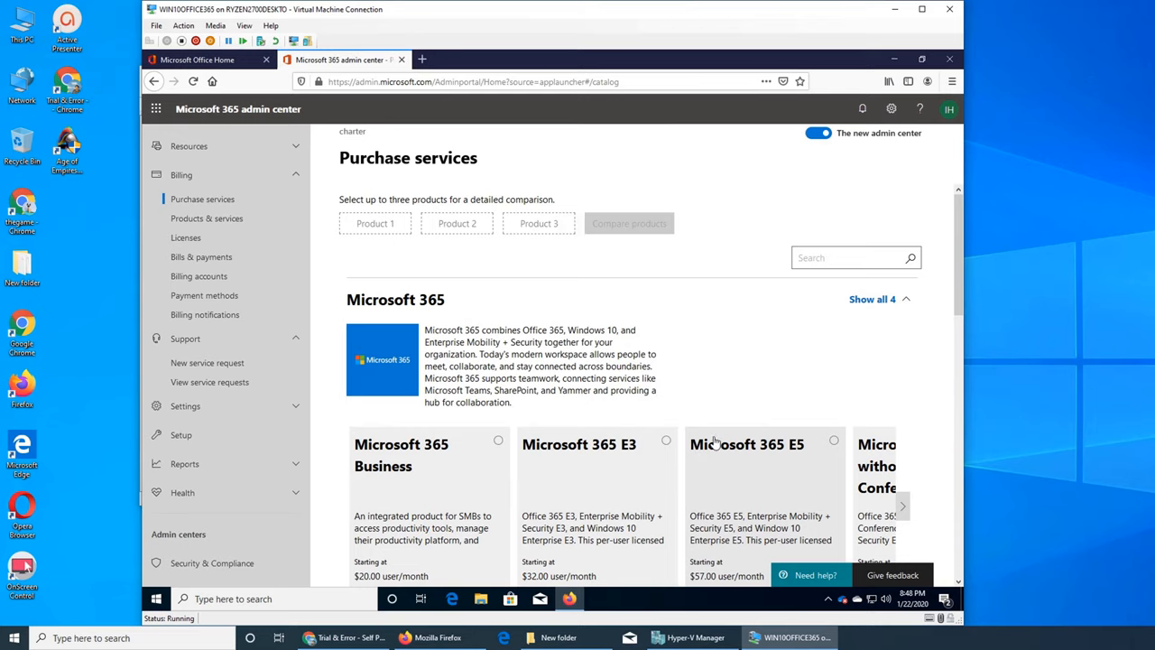
mouse_move(210, 383)
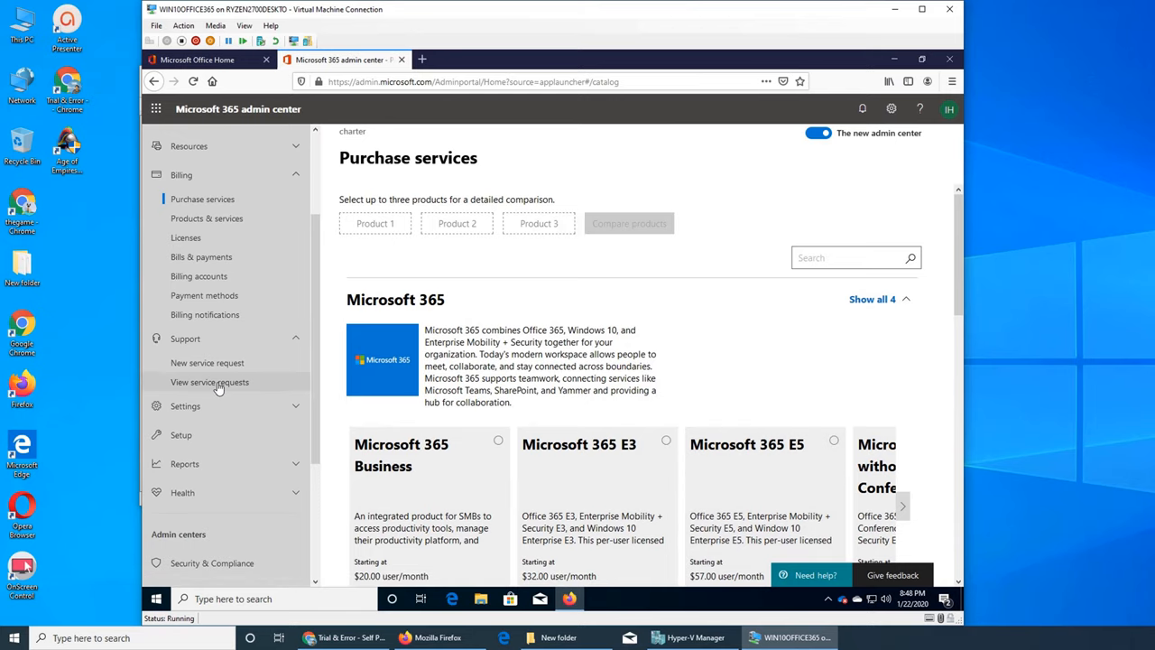
Step: Show Service request history listing the closed ticket about extending the trial
click(209, 382)
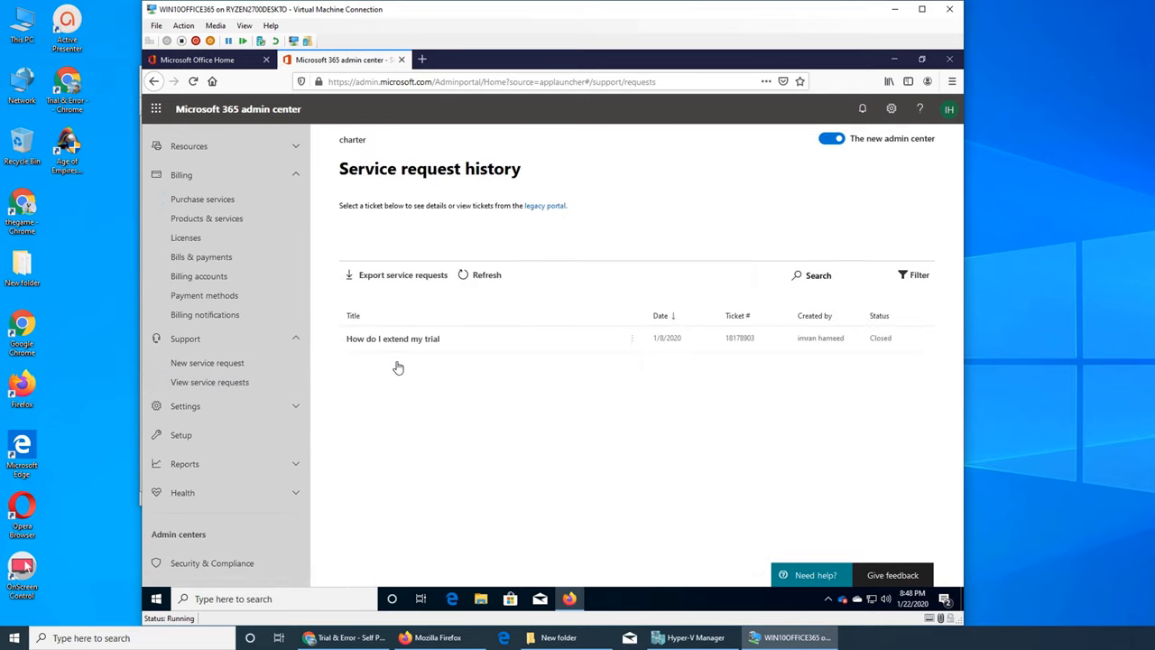
mouse_move(370, 361)
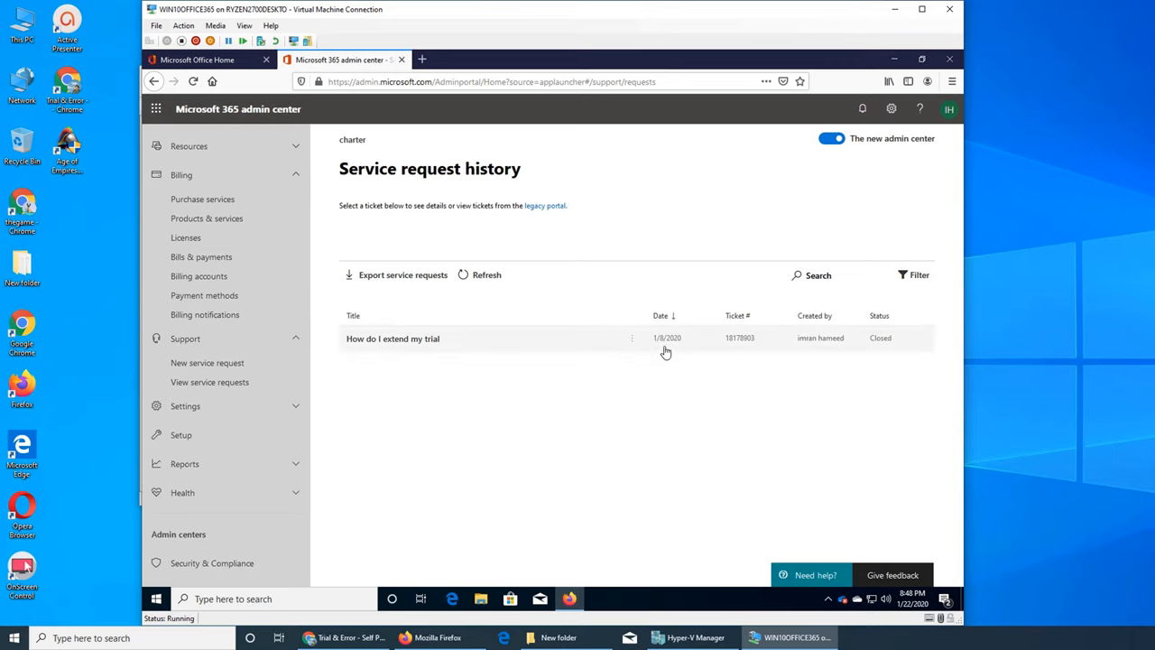
mouse_move(368, 357)
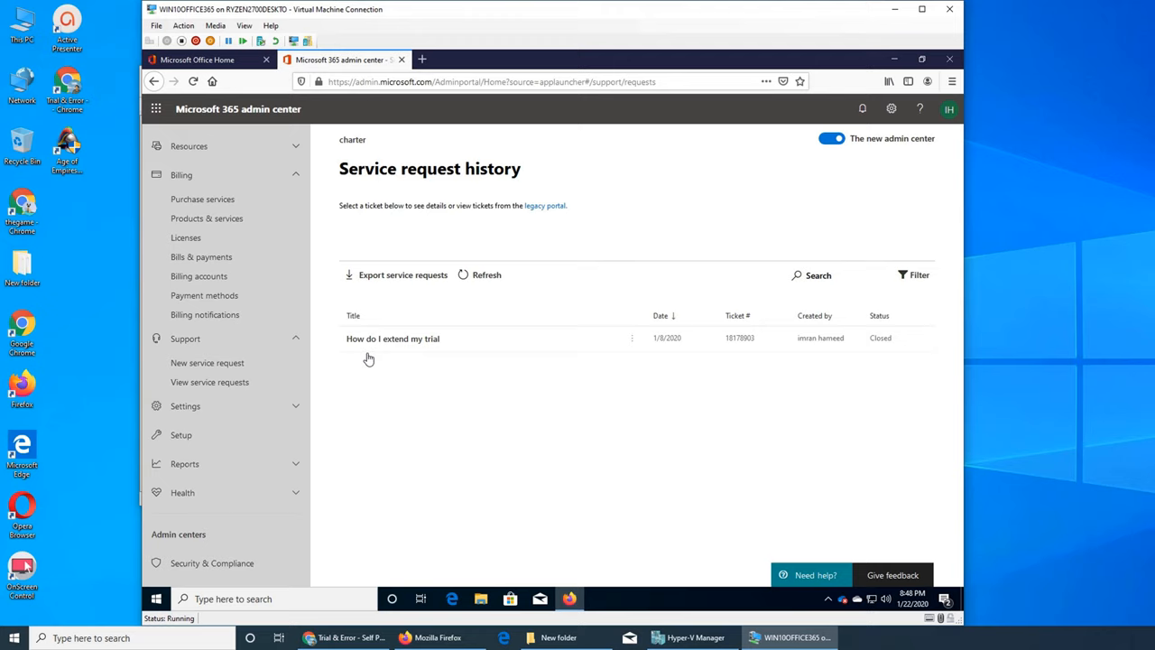
mouse_move(490, 388)
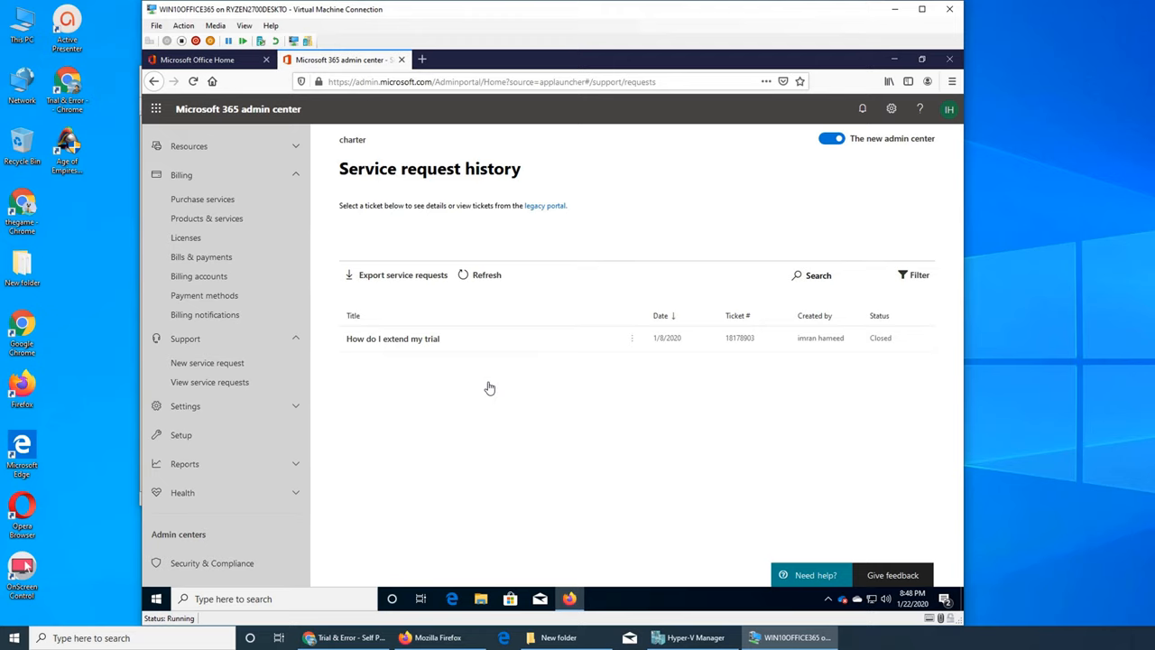
mouse_move(419, 343)
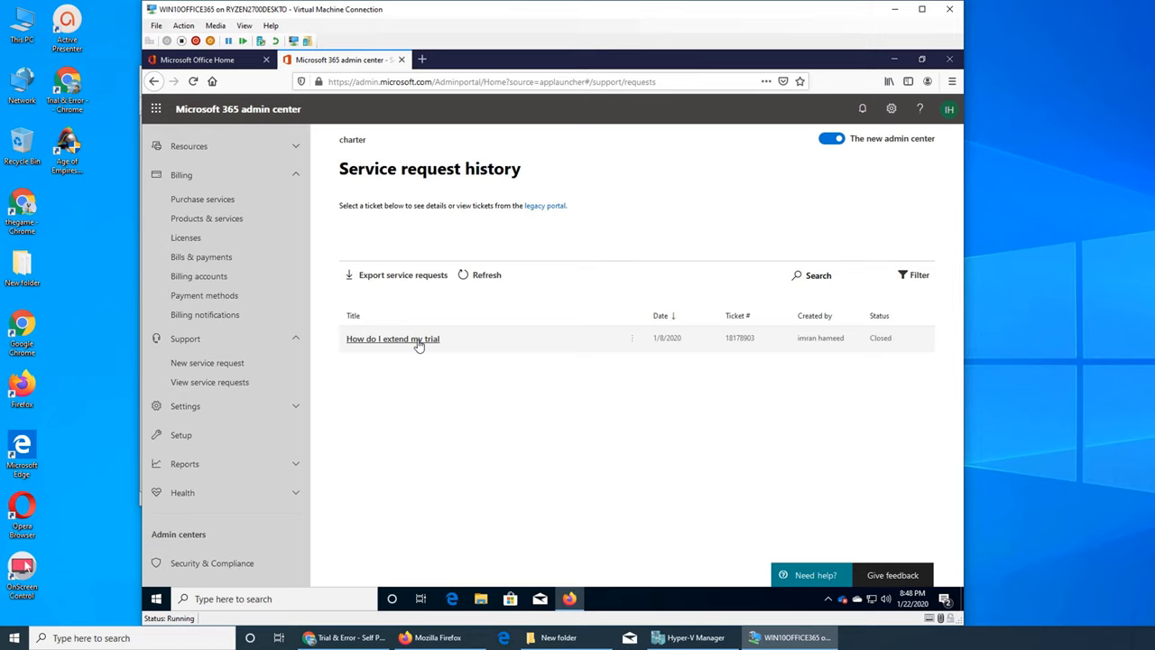
mouse_move(603, 489)
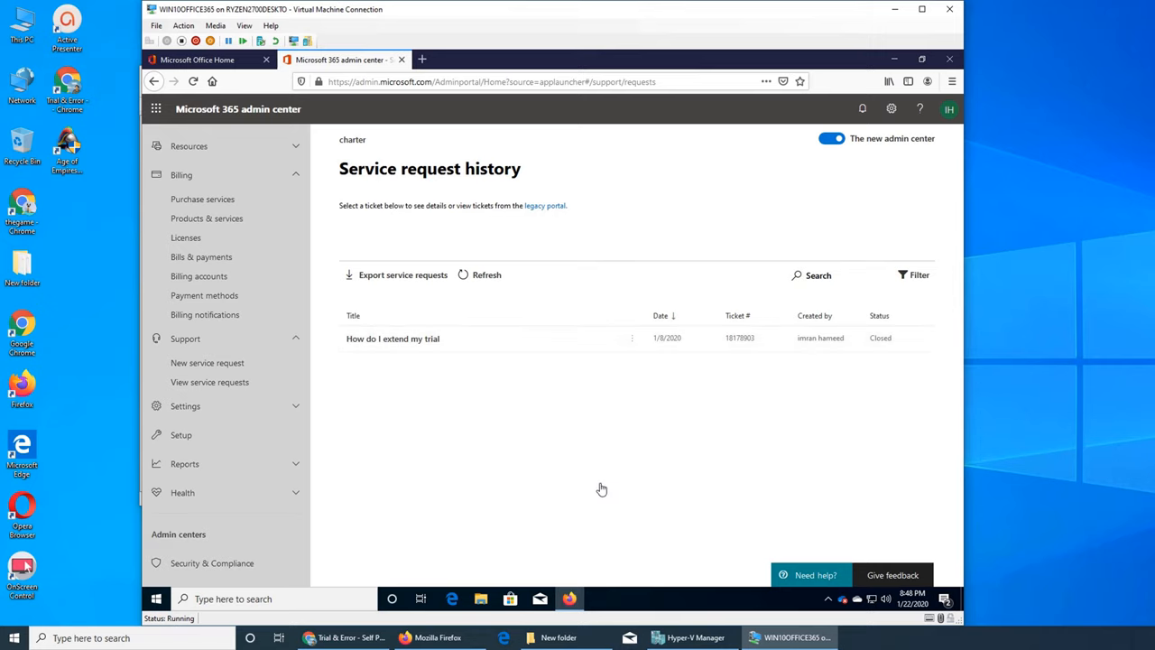
mouse_move(411, 399)
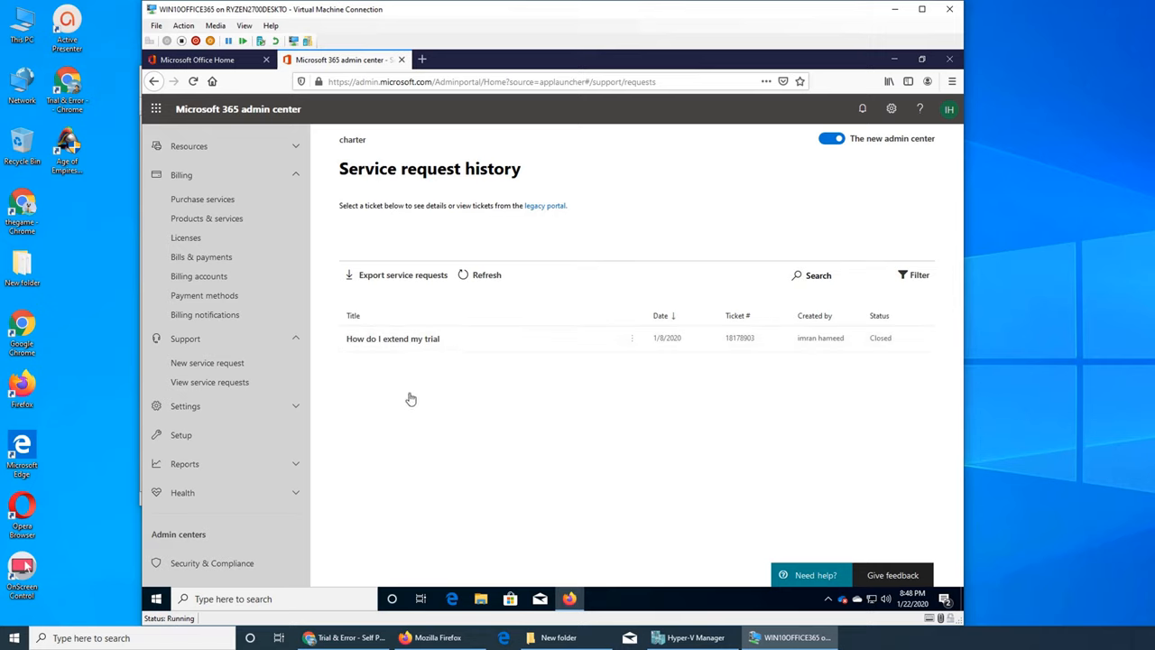
mouse_move(434, 475)
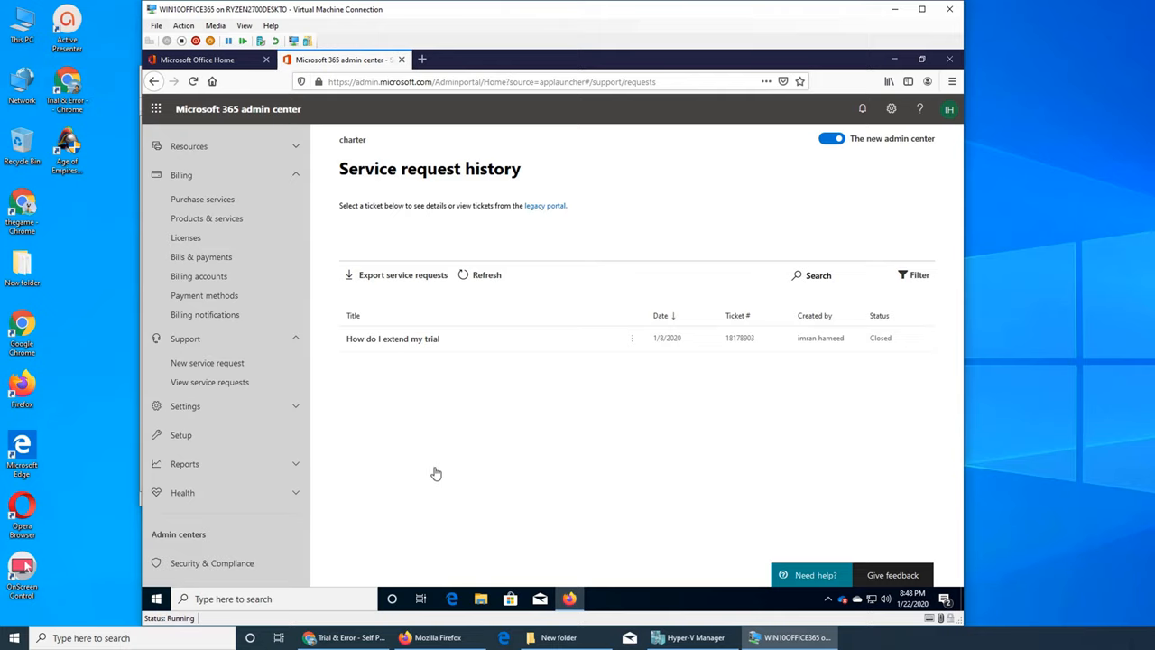
mouse_move(408, 426)
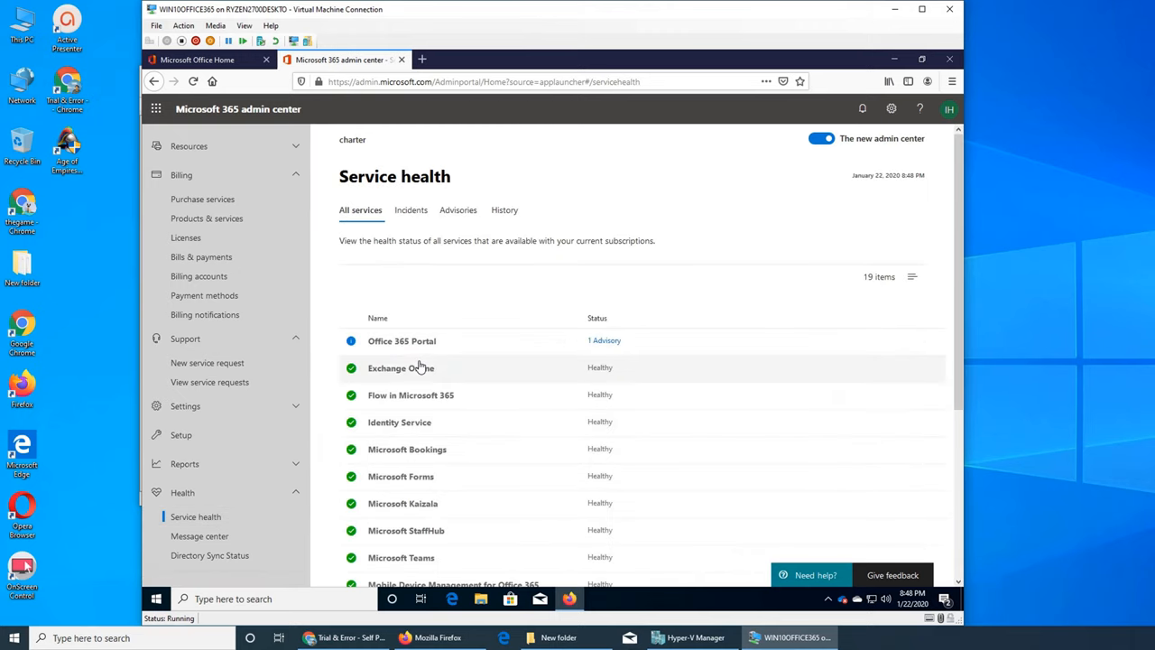
mouse_move(596, 343)
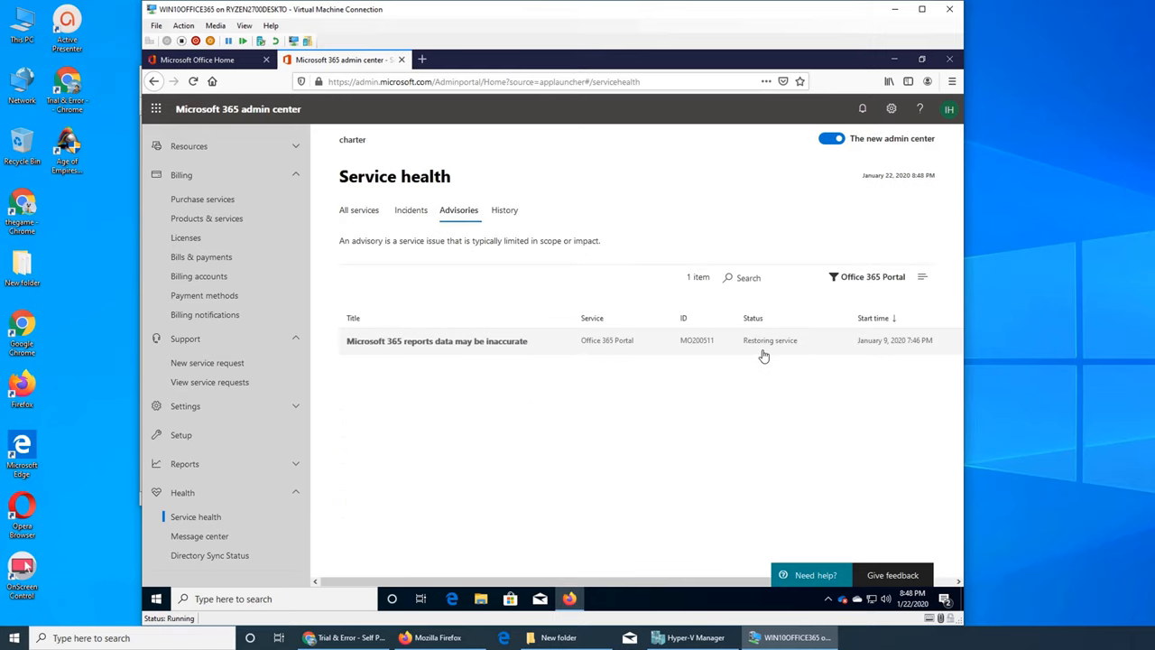
mouse_move(513, 359)
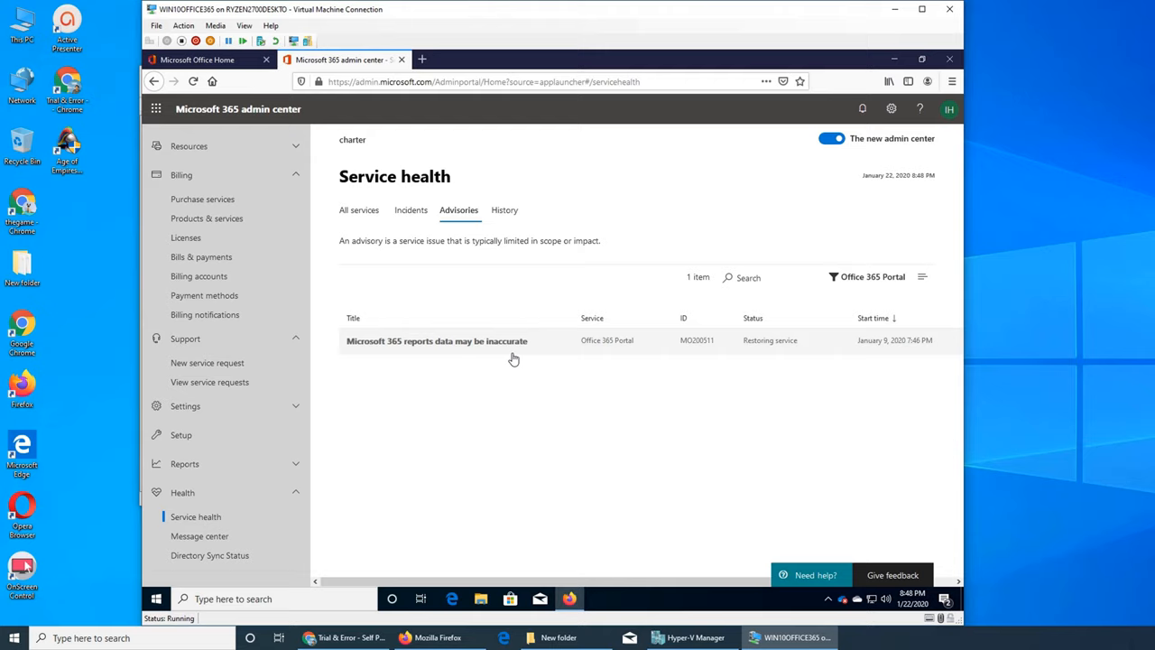
mouse_move(589, 357)
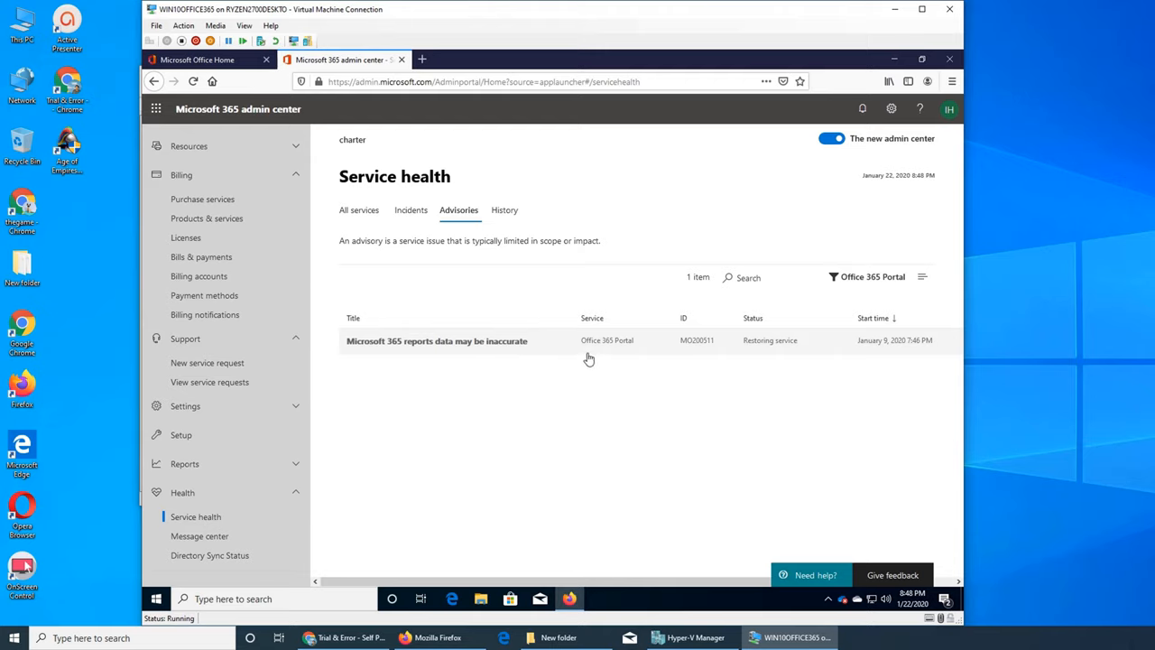
mouse_move(503, 377)
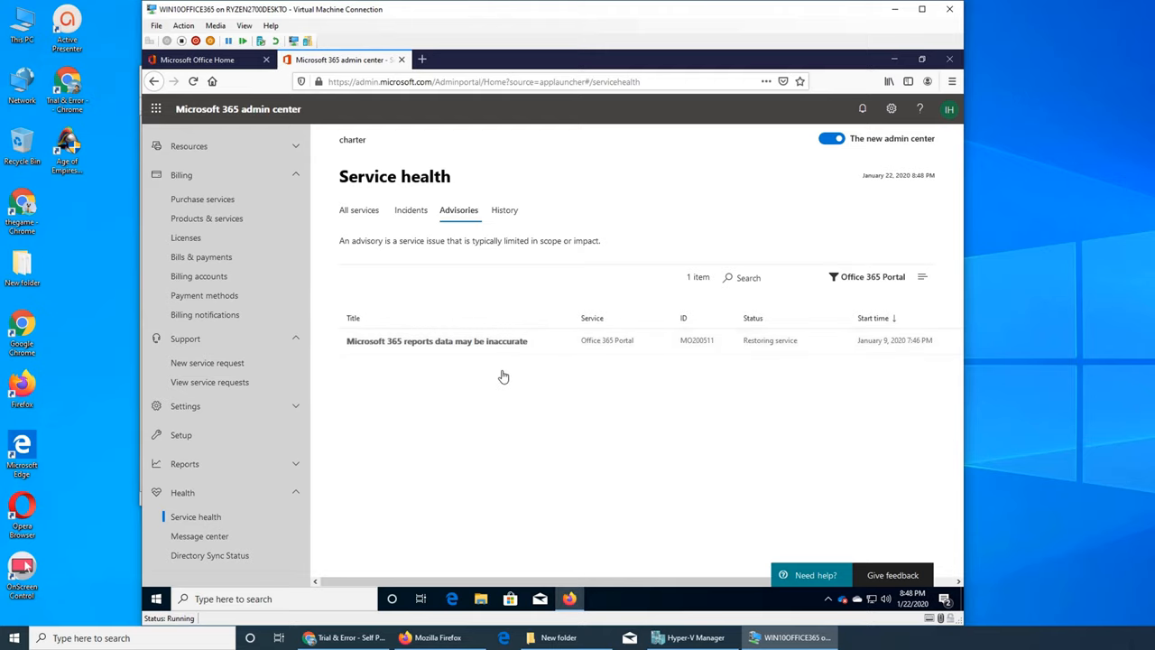
mouse_move(527, 339)
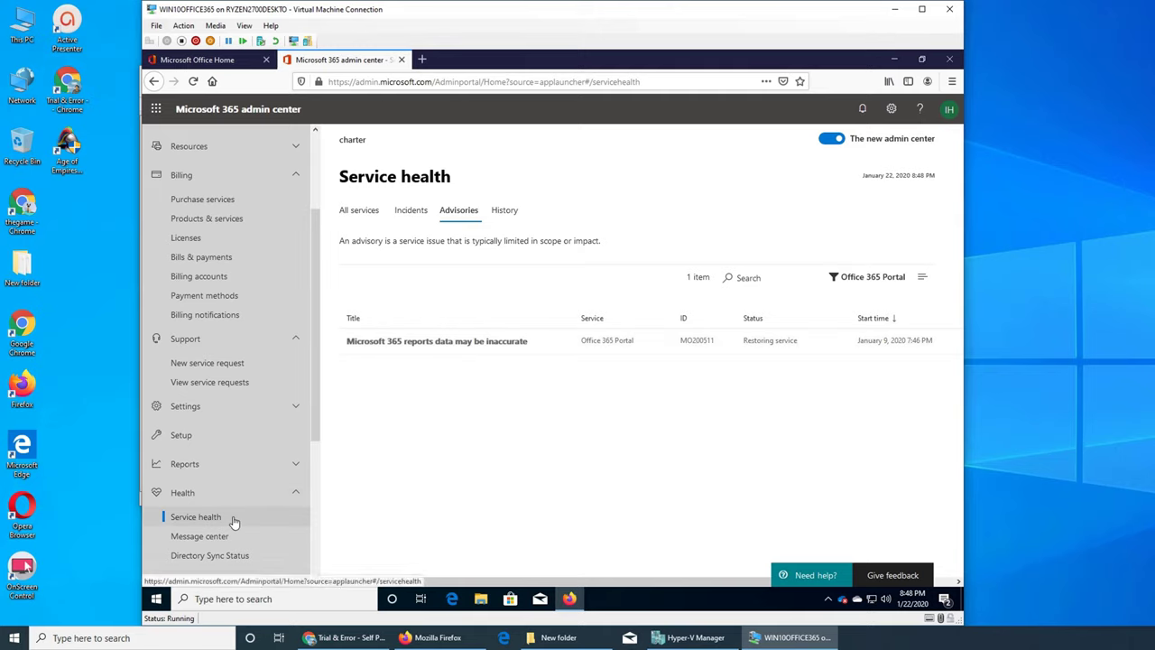
mouse_move(664, 466)
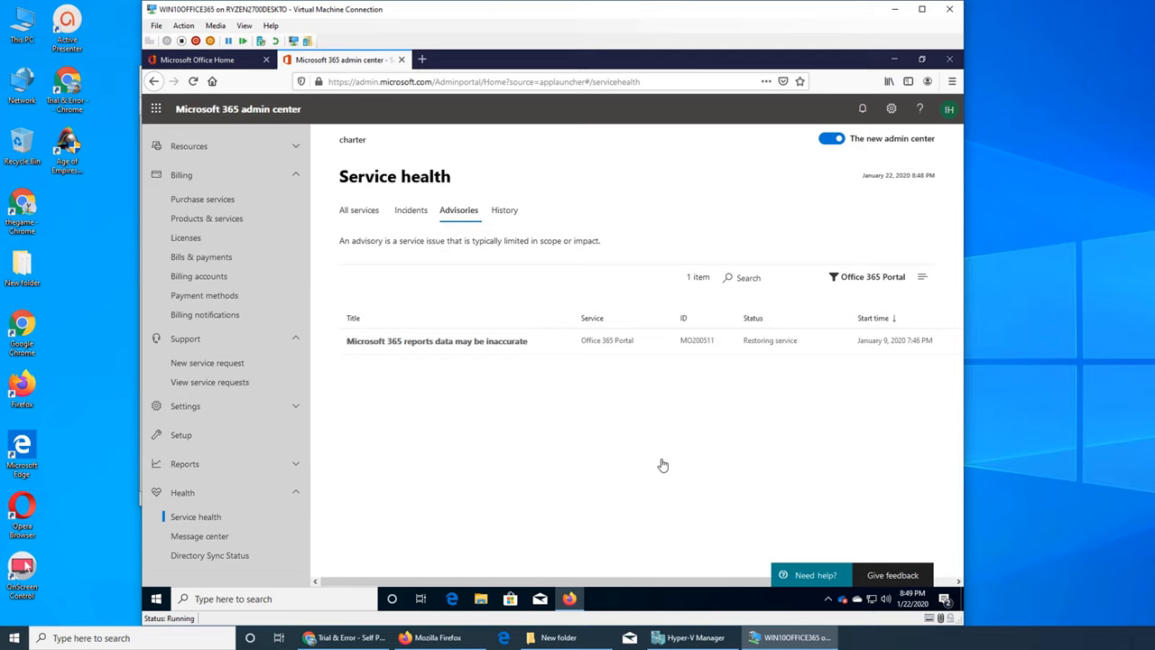
mouse_move(685, 444)
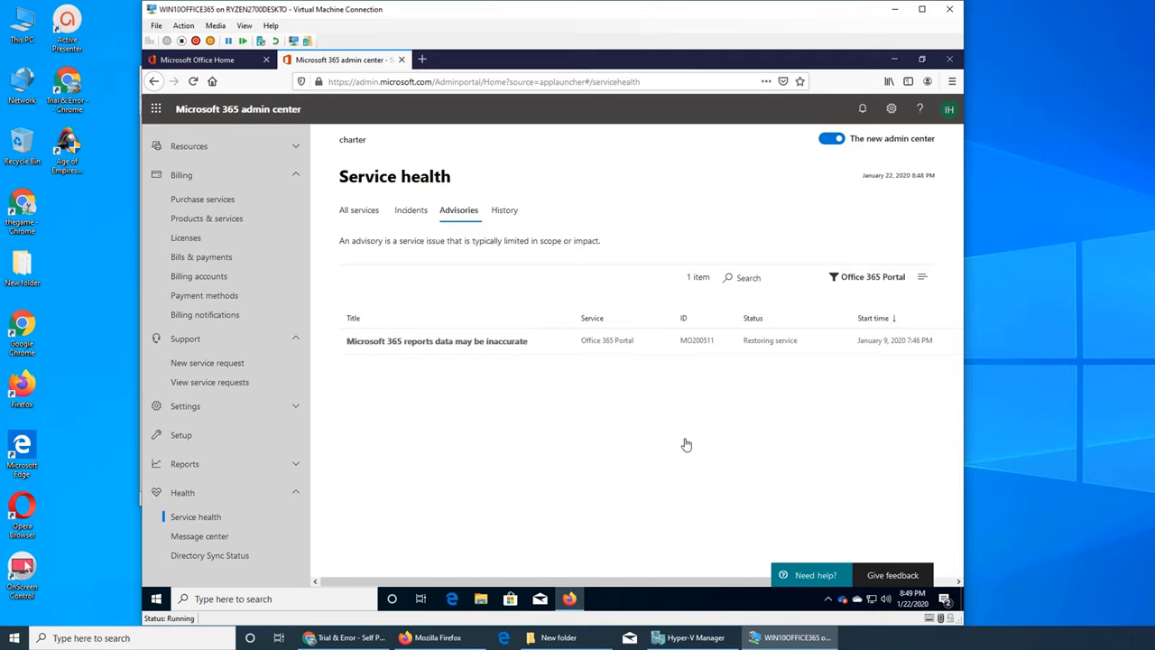
mouse_move(675, 452)
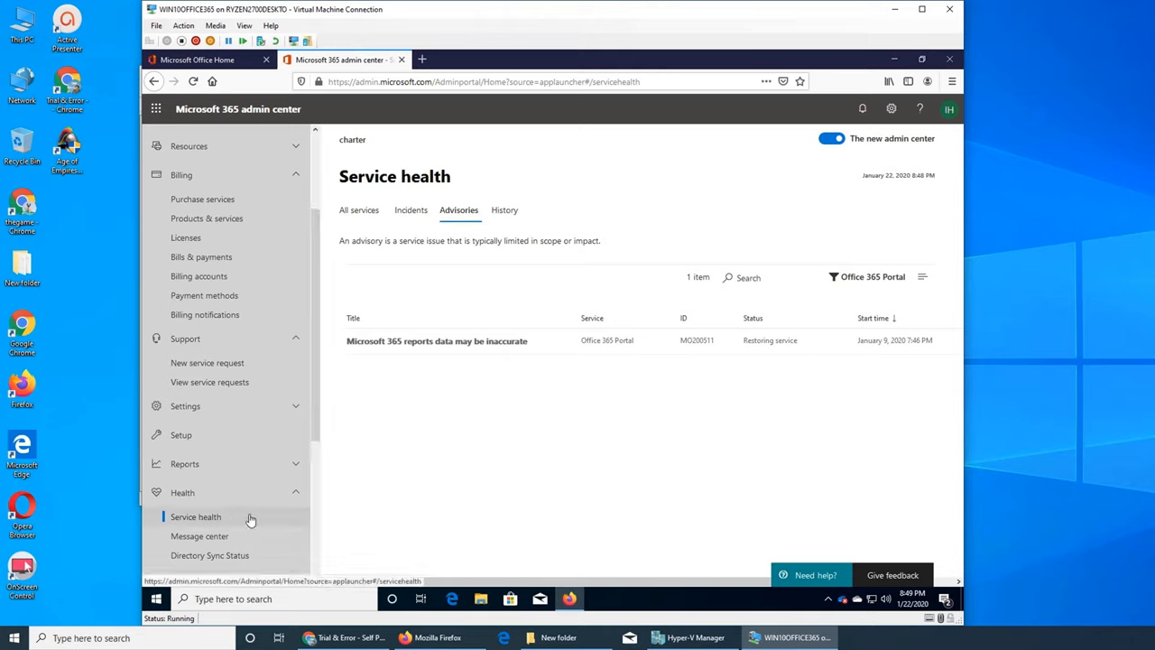
mouse_move(206, 361)
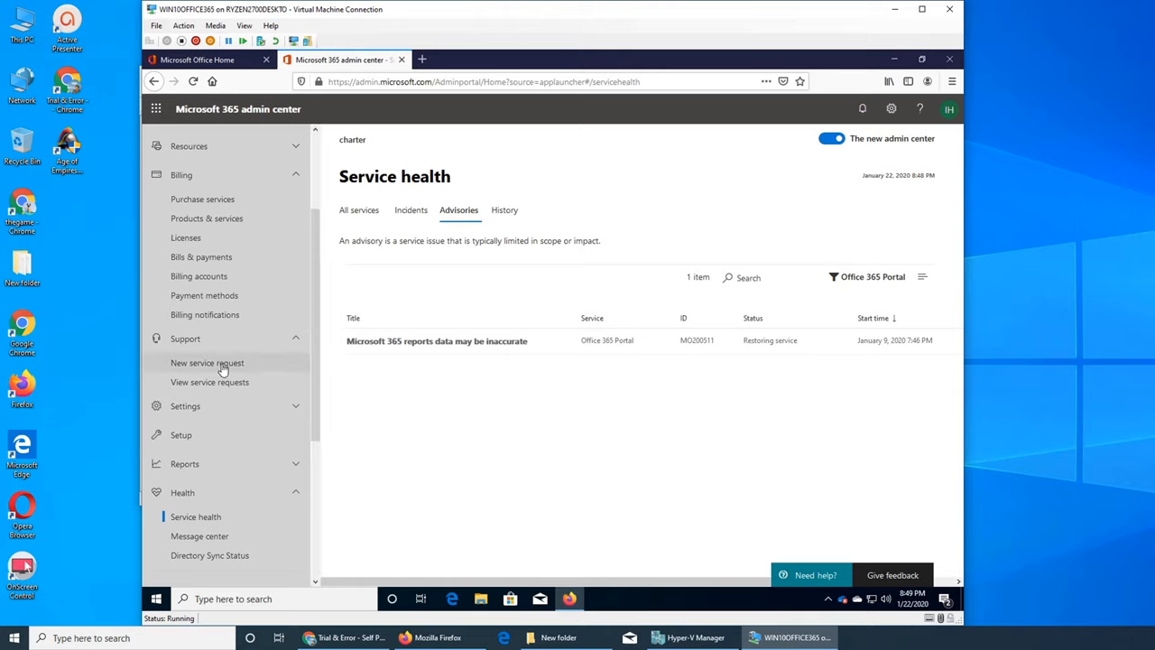
click(205, 361)
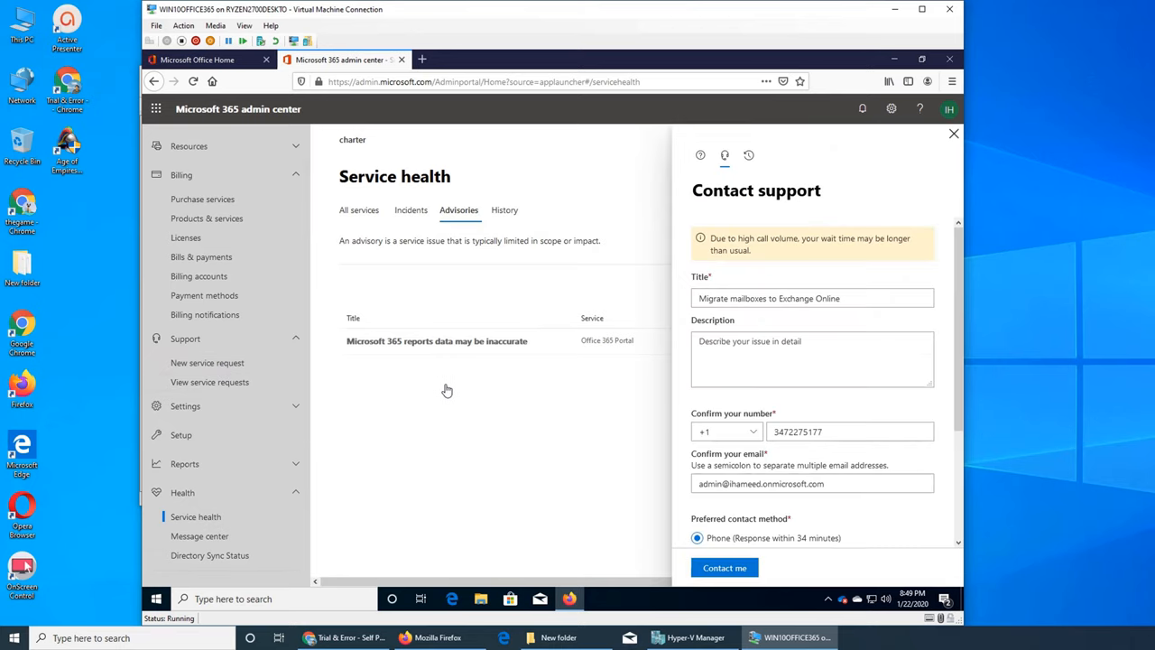
mouse_move(511, 399)
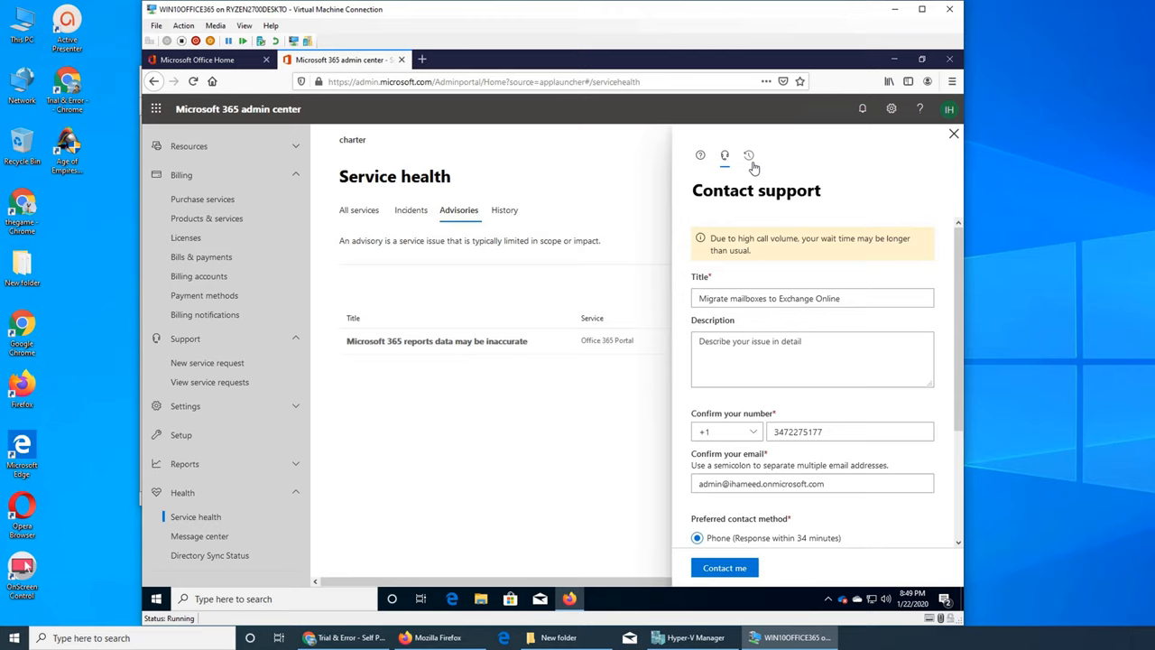
click(749, 155)
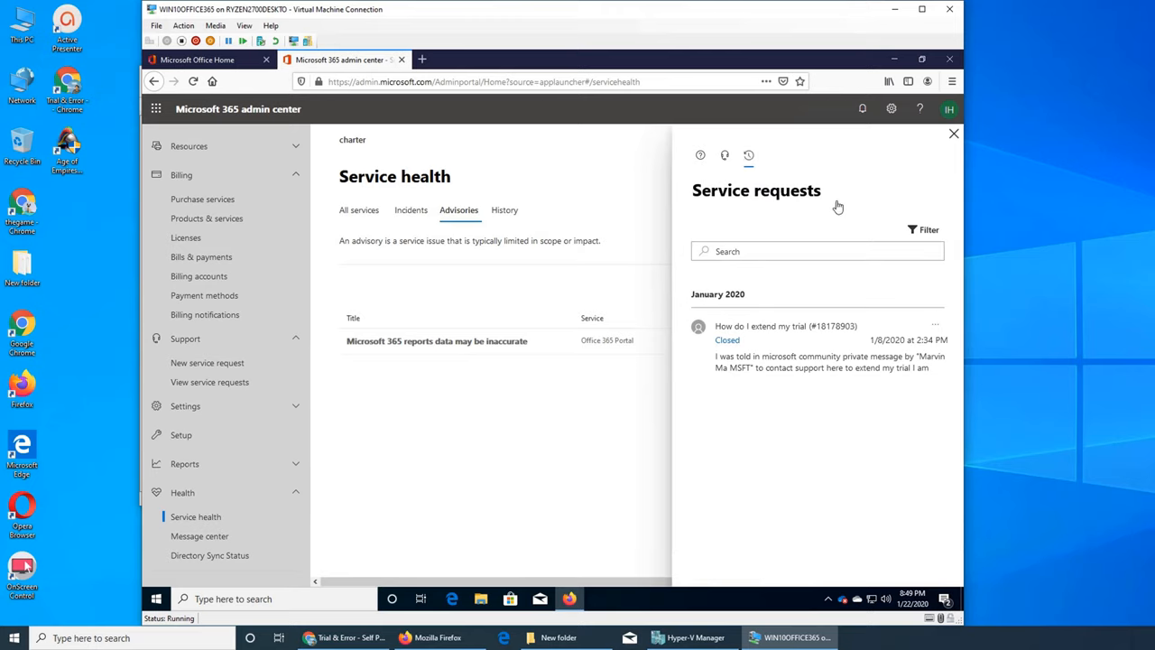
mouse_move(785, 332)
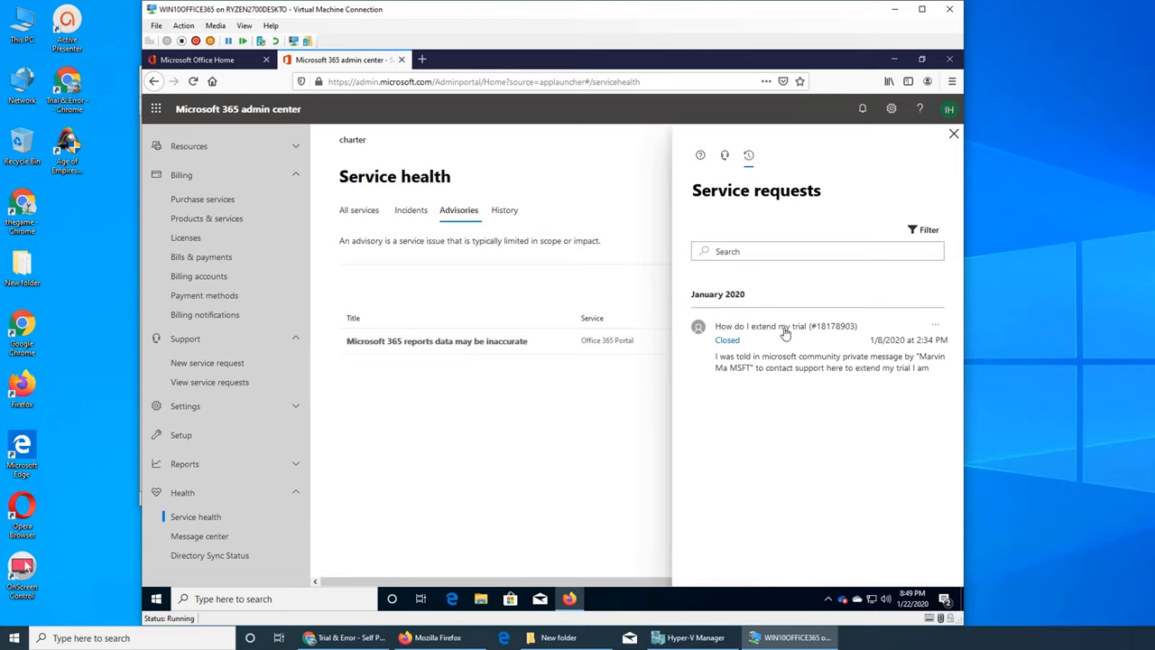
mouse_move(867, 365)
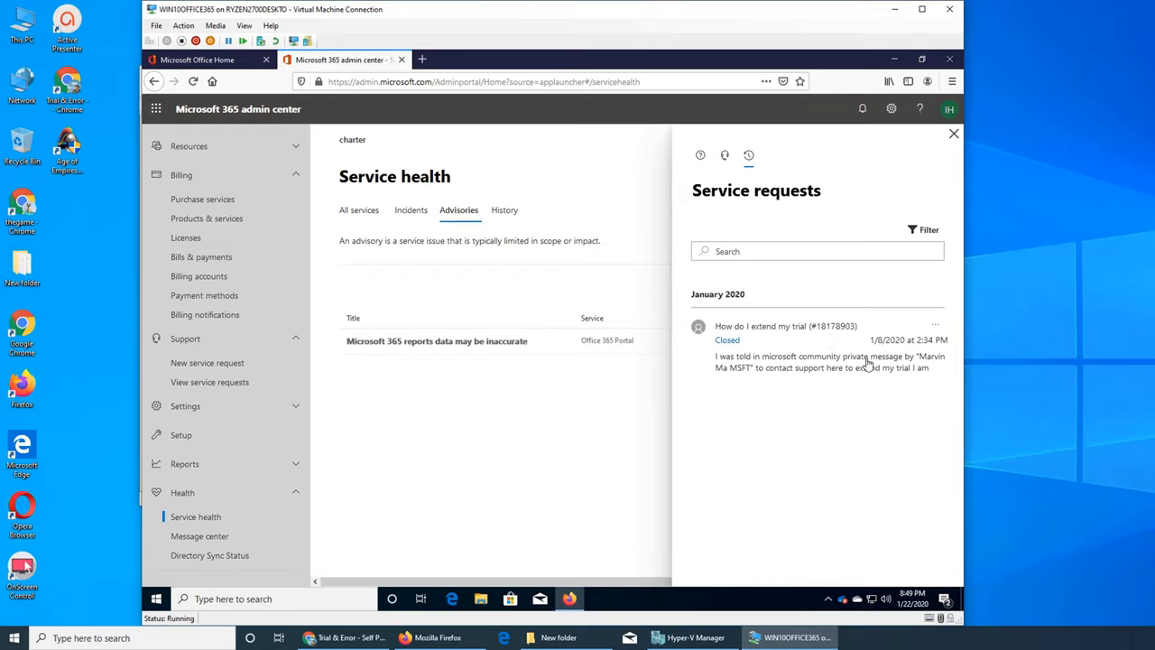
mouse_move(967, 163)
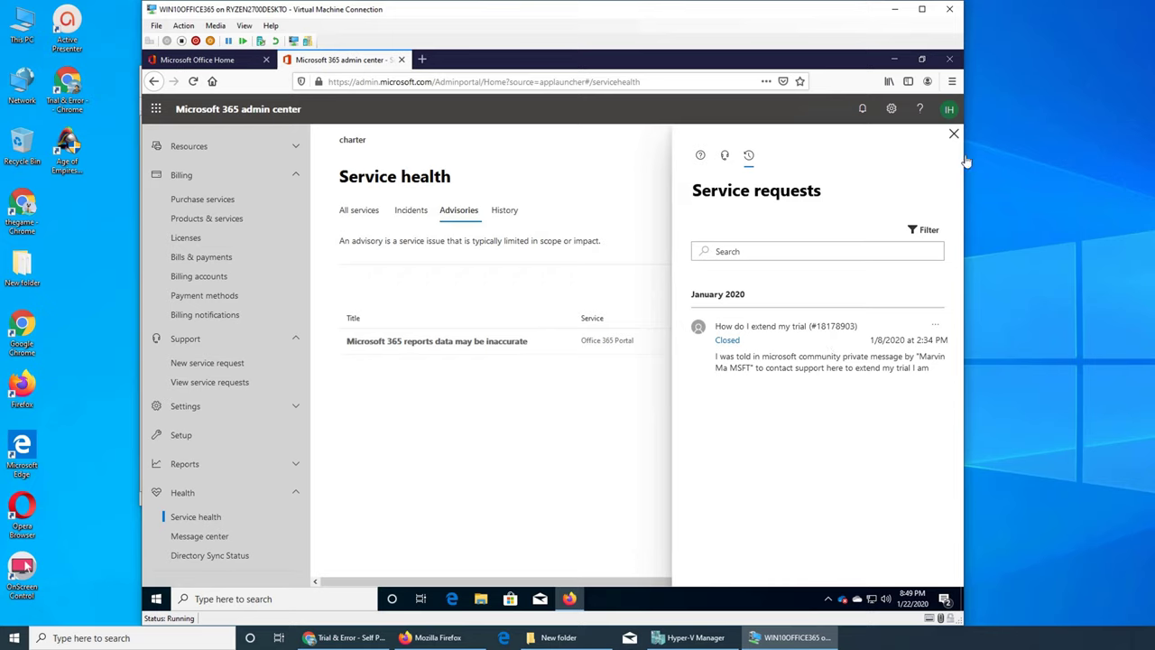
mouse_move(953, 134)
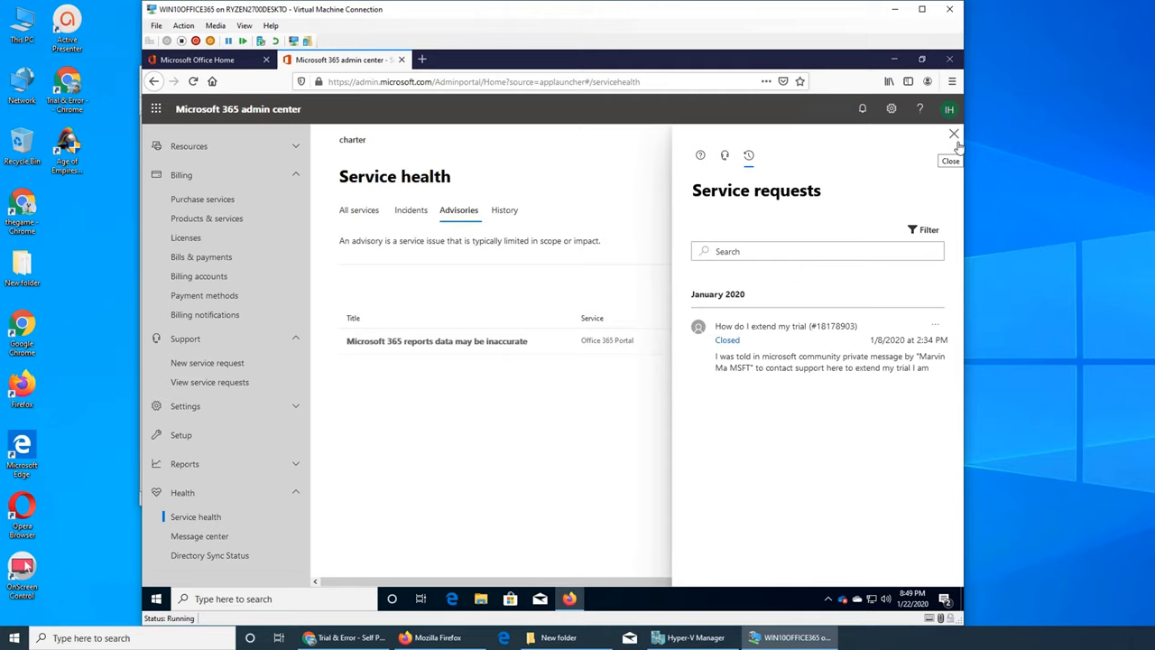
click(953, 133)
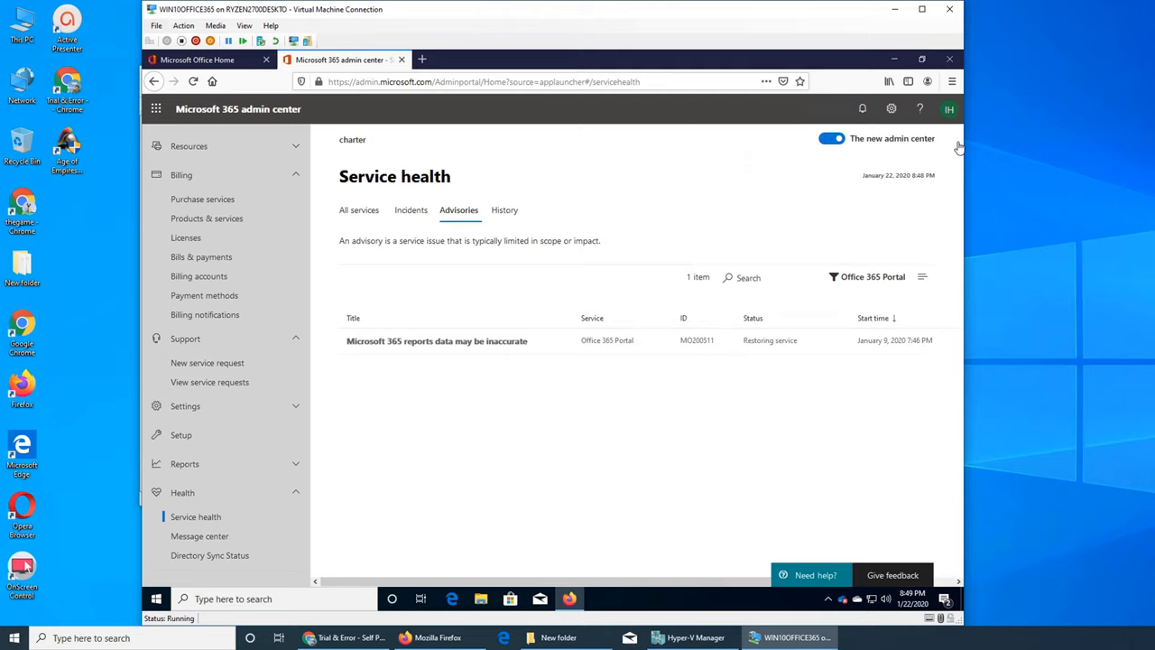